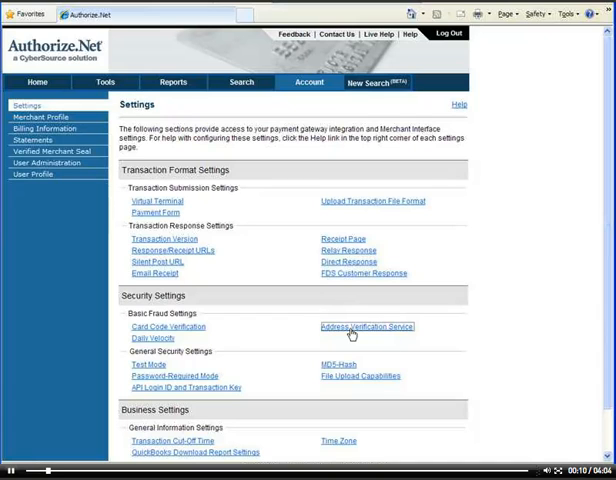
- Open the Address Verification Service settings under Basic Fraud Settings
left_click(366, 328)
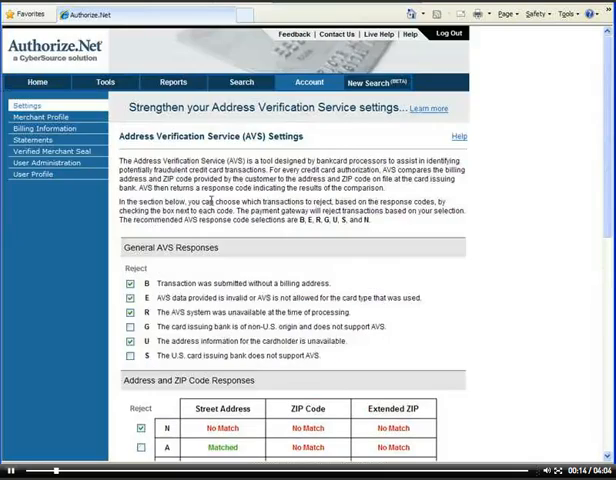
scroll("down", 3)
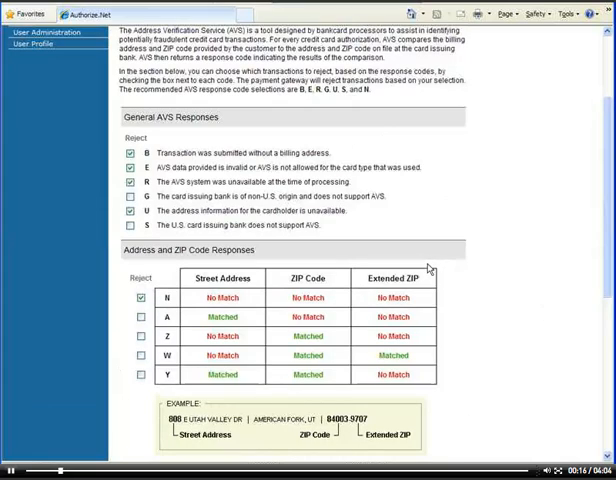
scroll("down", 3)
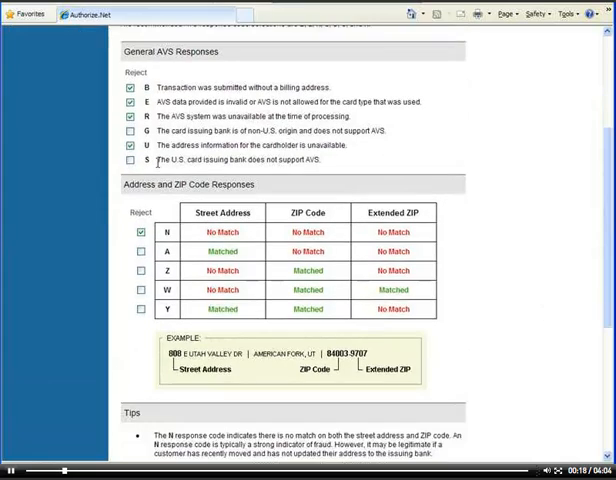
scroll("up", 3)
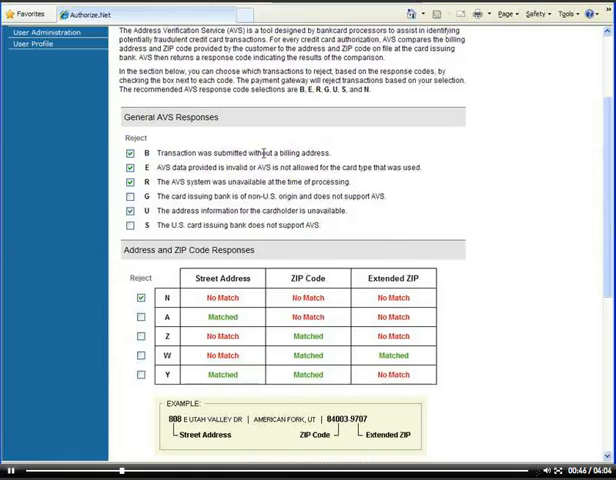
mouse_move(370, 160)
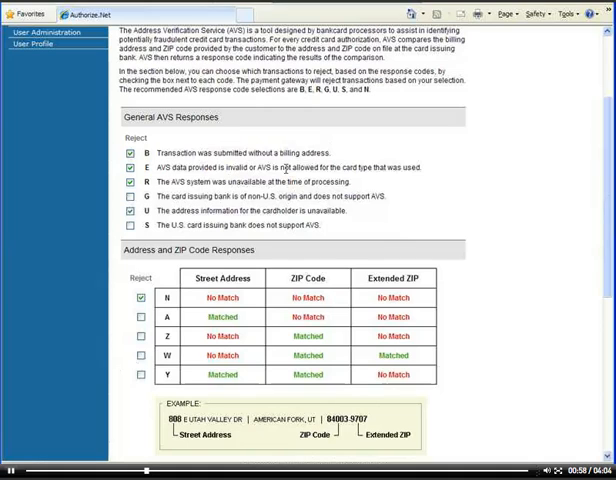
mouse_move(446, 172)
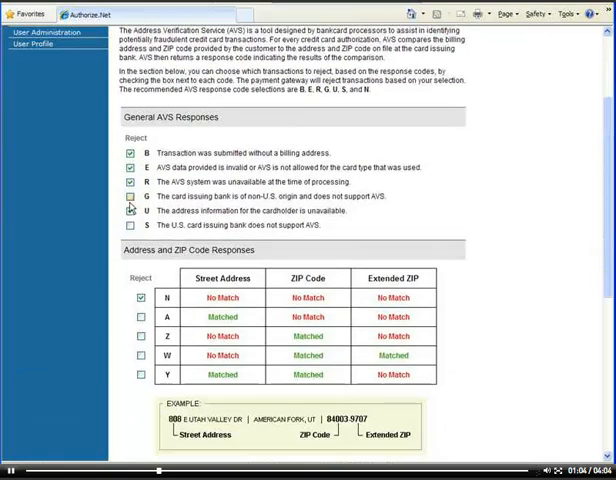
scroll("down", 3)
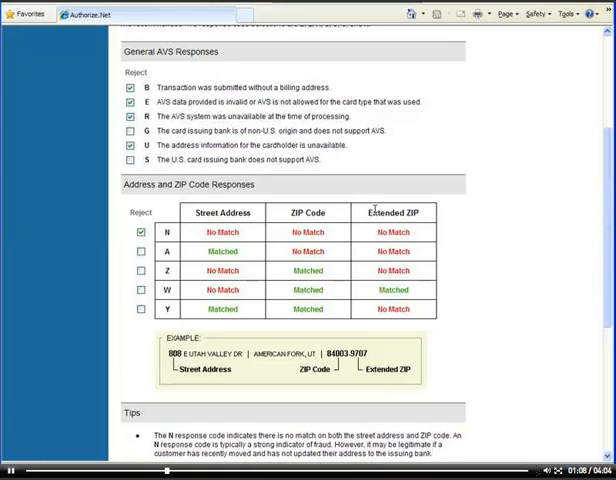
scroll("down", 3)
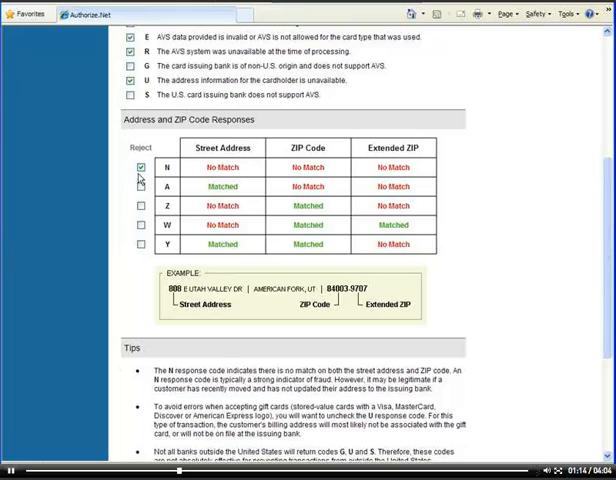
mouse_move(178, 292)
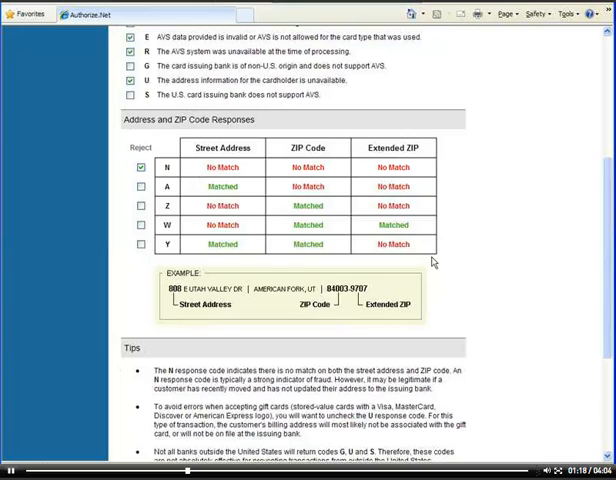
mouse_move(176, 304)
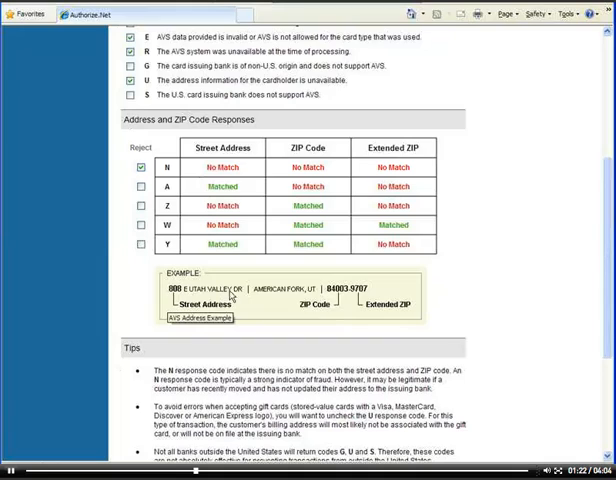
mouse_move(332, 290)
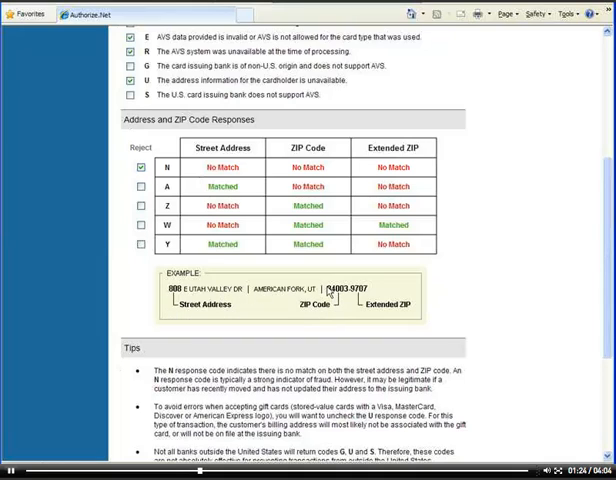
mouse_move(380, 316)
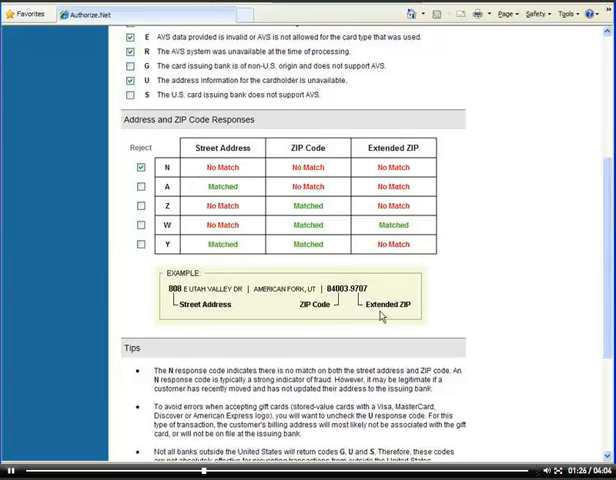
mouse_move(488, 256)
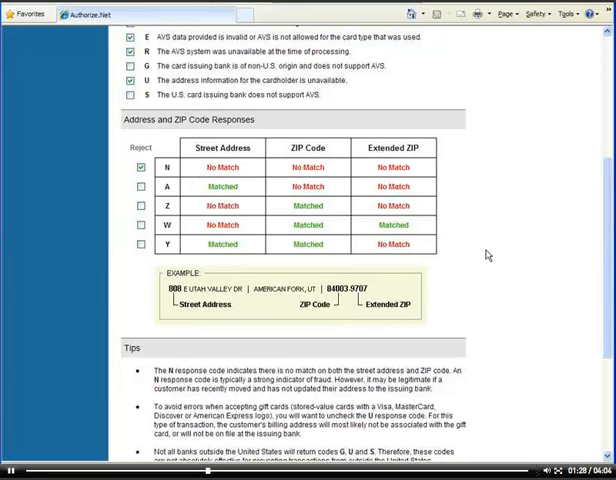
mouse_move(426, 172)
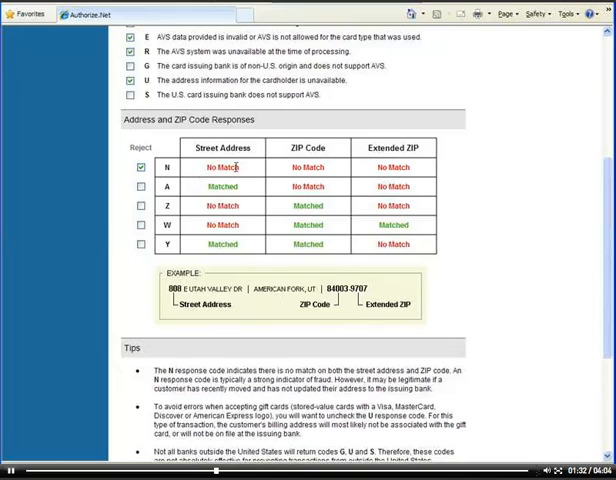
mouse_move(498, 220)
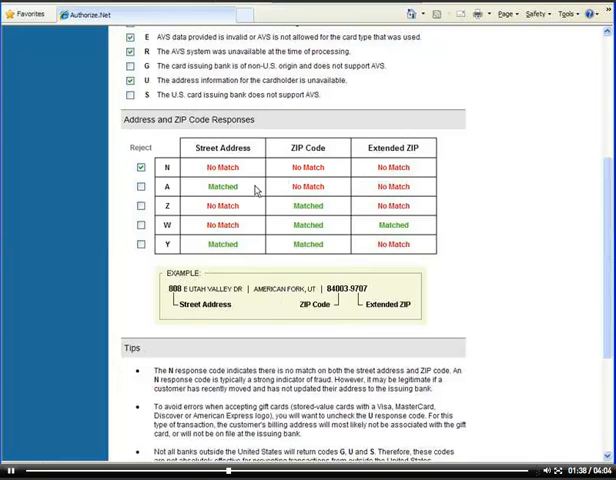
mouse_move(580, 196)
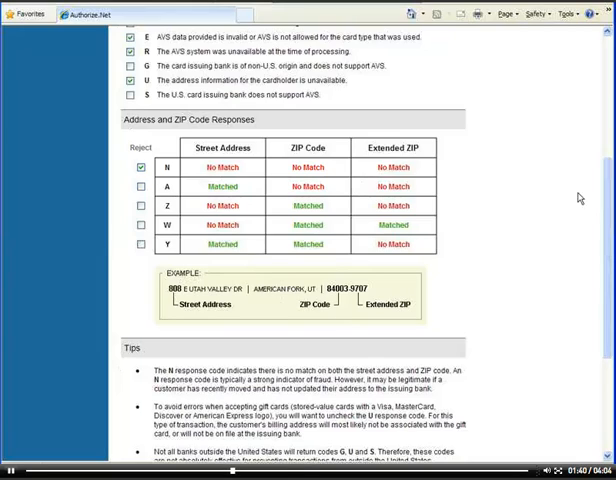
mouse_move(350, 186)
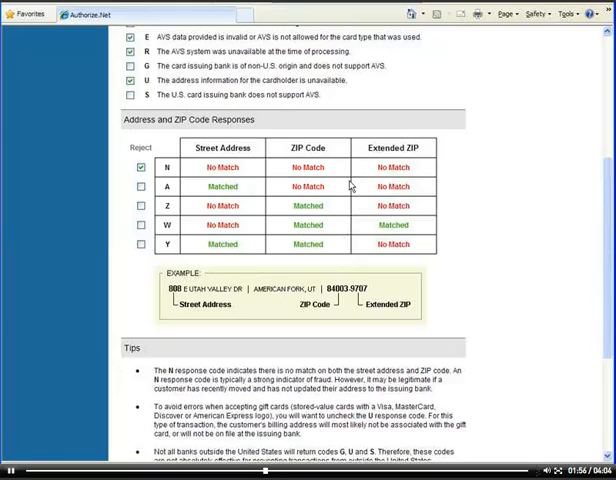
mouse_move(204, 176)
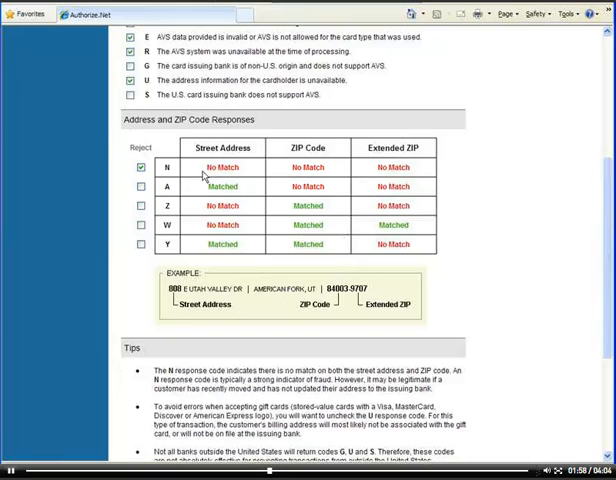
mouse_move(536, 192)
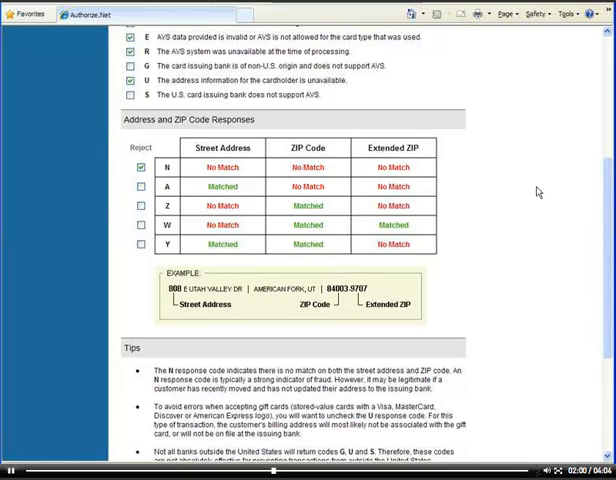
mouse_move(424, 170)
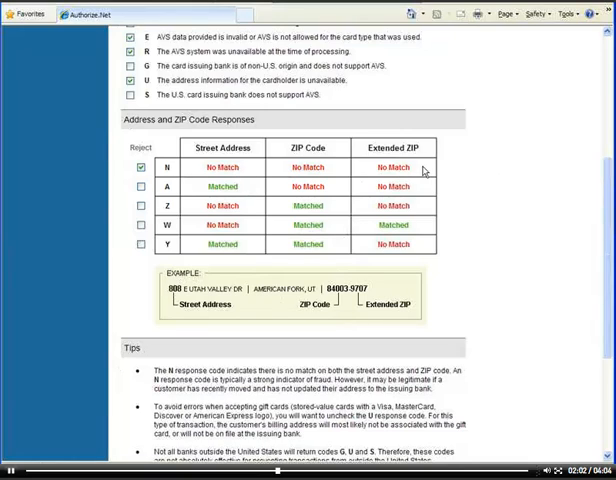
mouse_move(432, 172)
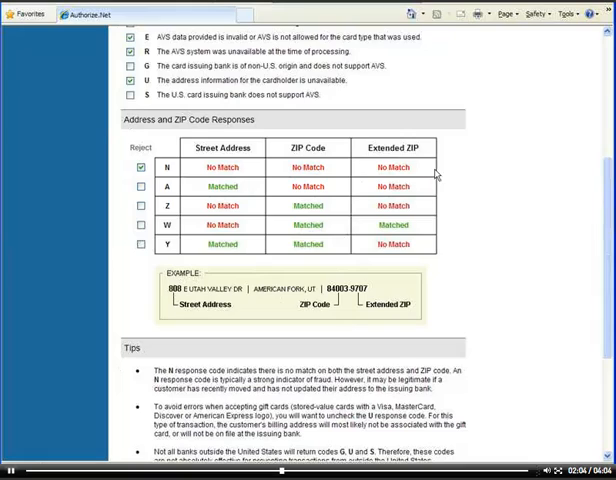
mouse_move(430, 170)
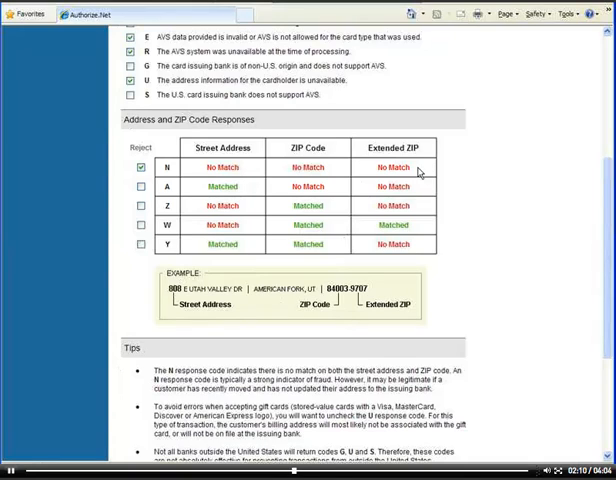
scroll("up", 3)
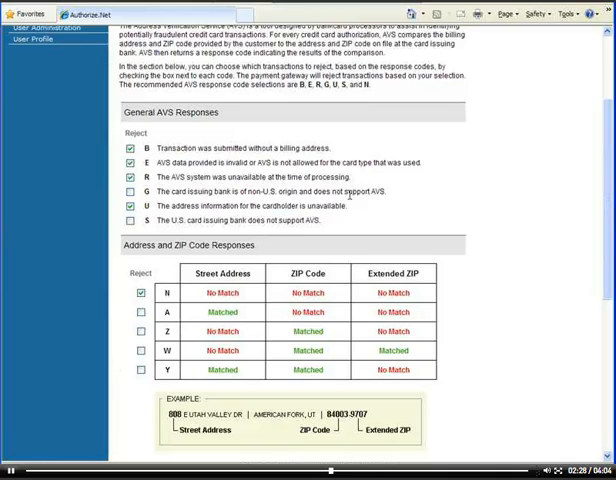
mouse_move(440, 220)
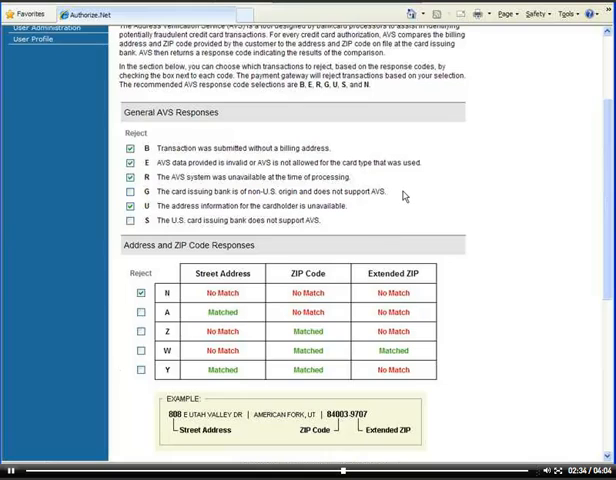
left_click(128, 192)
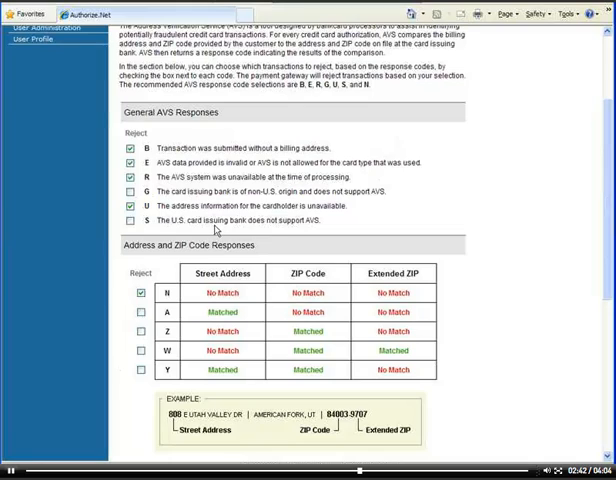
mouse_move(368, 228)
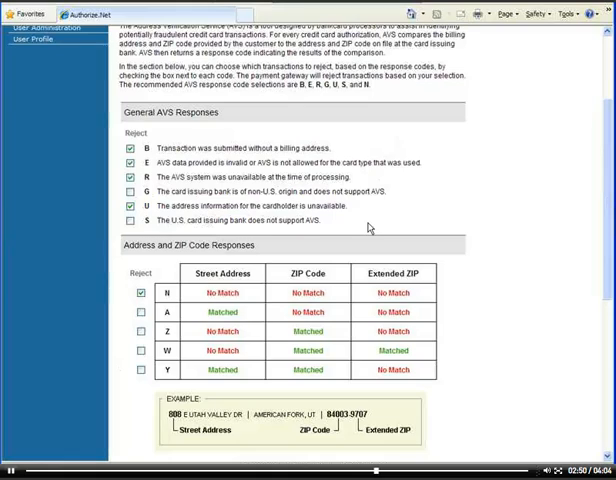
mouse_move(144, 232)
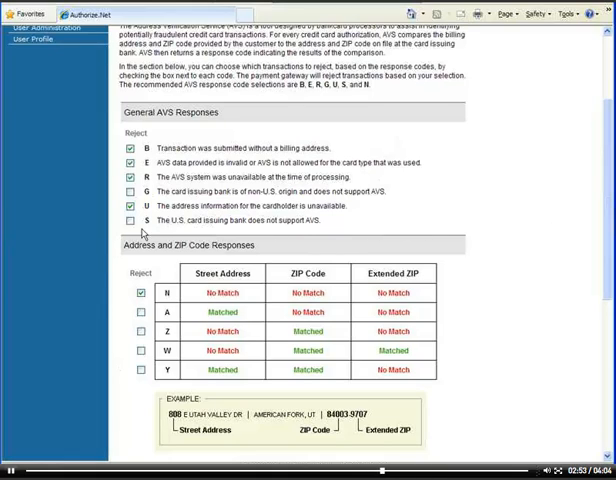
mouse_move(372, 222)
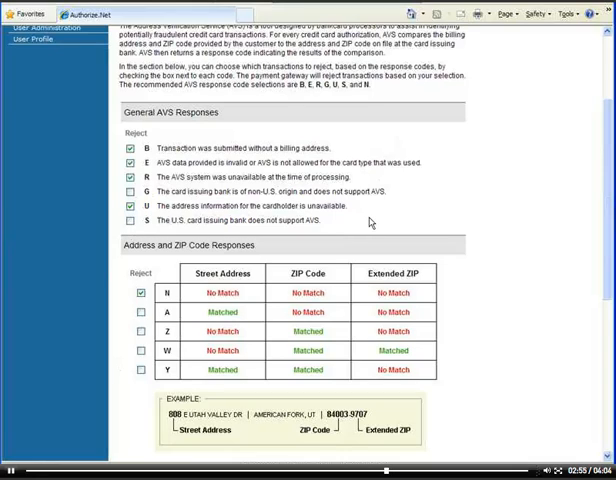
mouse_move(356, 228)
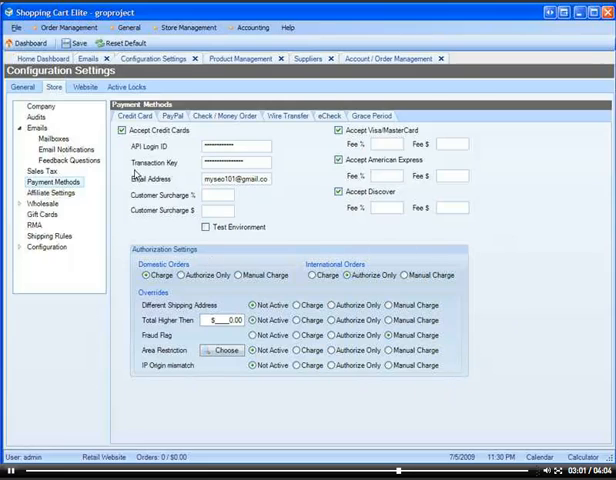
mouse_move(476, 270)
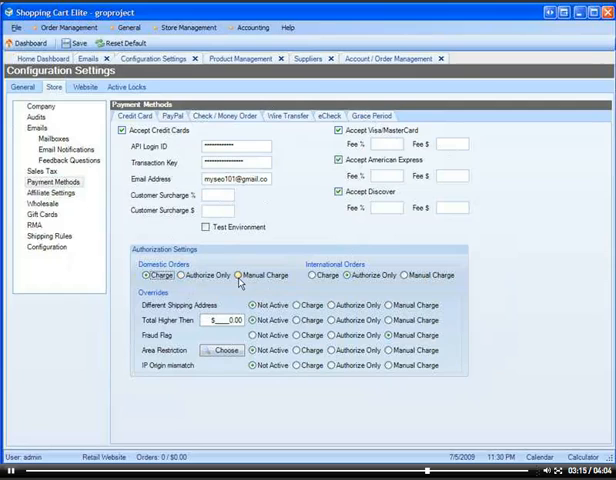
- Set Domestic Orders to Manual Charge in the credit card Authorization Settings
left_click(316, 276)
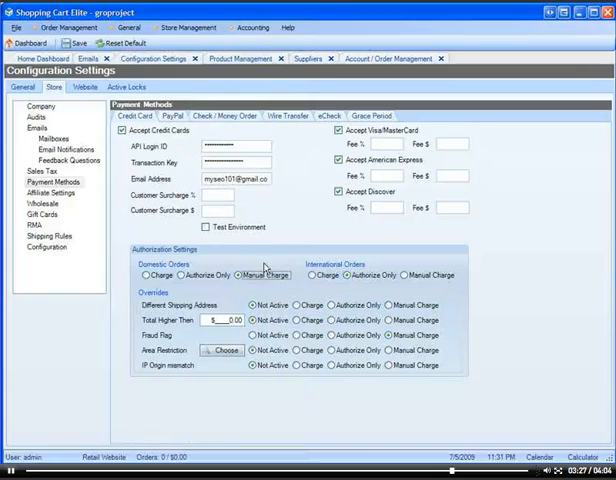
- Set International Orders to Manual Charge, then Domestic Orders to Authorize Only
left_click(404, 276)
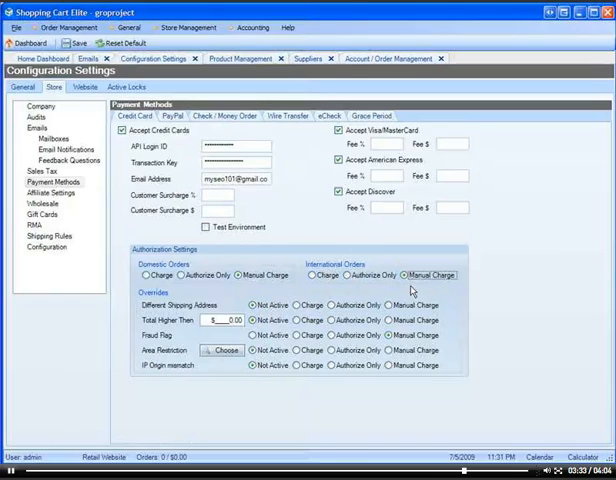
mouse_move(388, 284)
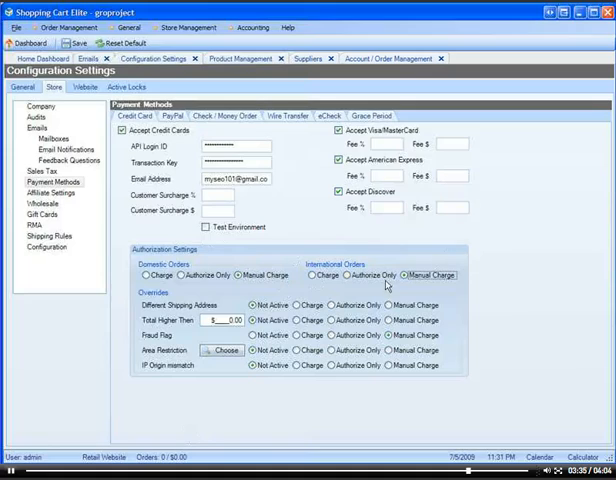
mouse_move(310, 272)
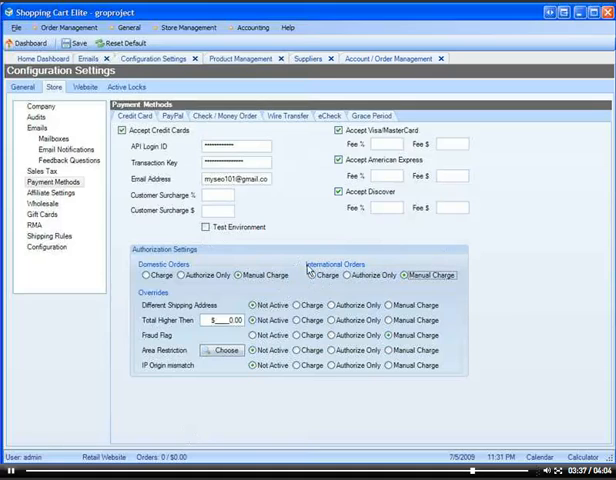
mouse_move(484, 286)
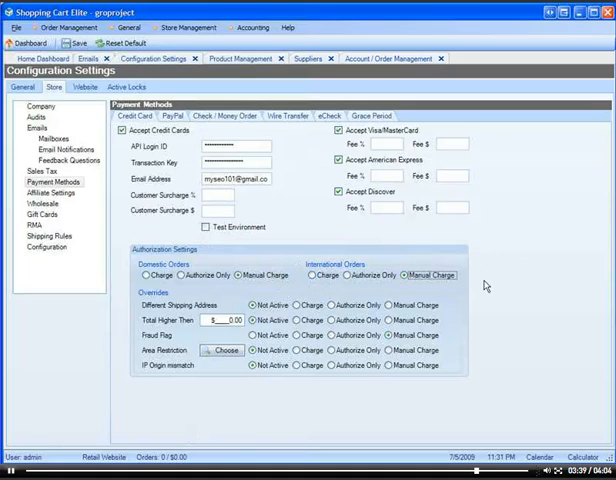
left_click(348, 276)
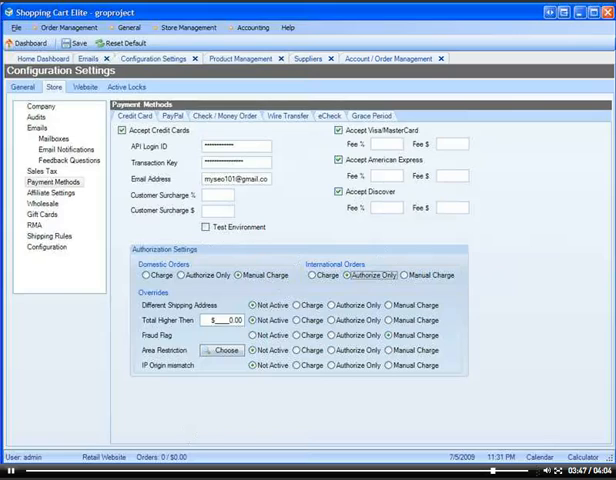
mouse_move(342, 78)
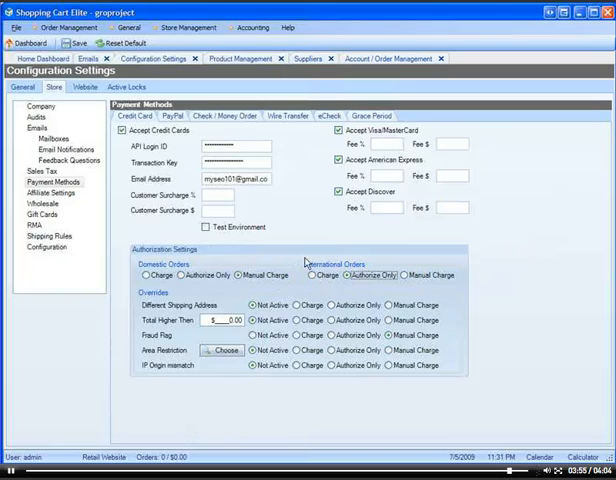
mouse_move(356, 300)
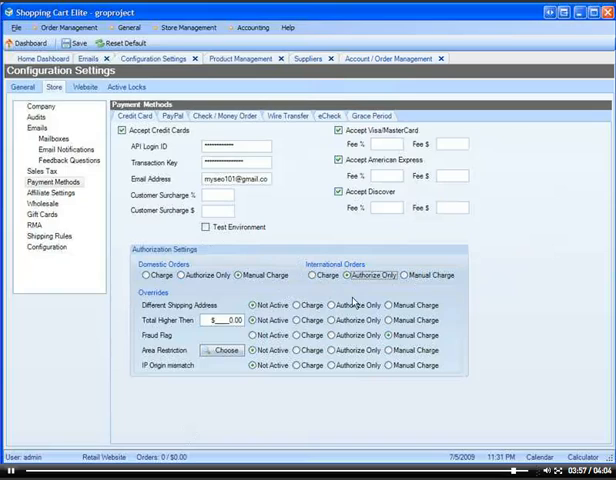
mouse_move(498, 312)
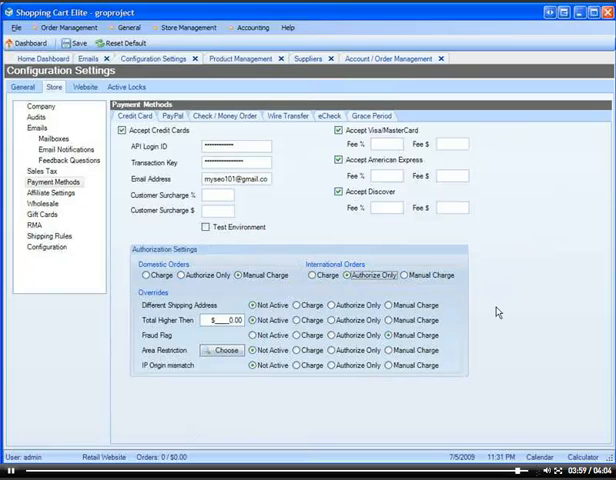